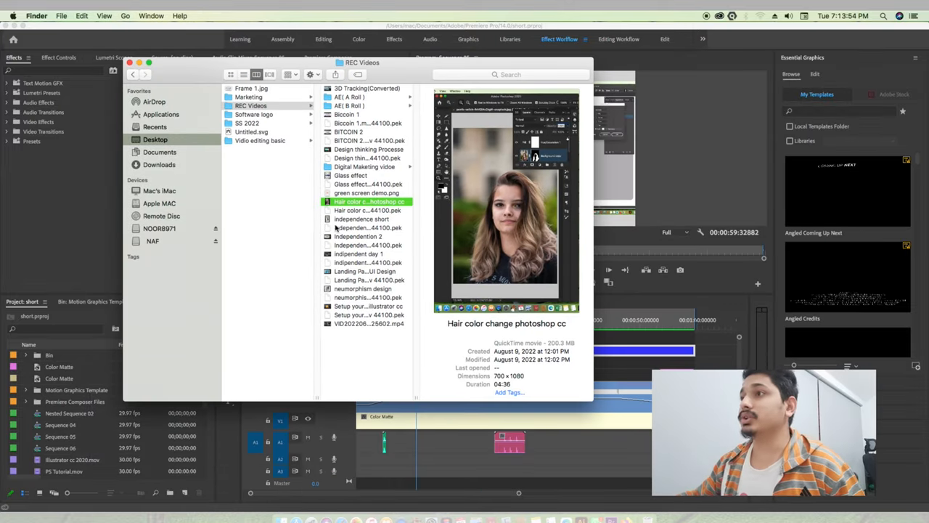
- Preview the Independent day 1 recording and another clip in the REC Videos folder
{"action": "left_click", "coordinate": [367, 262]}
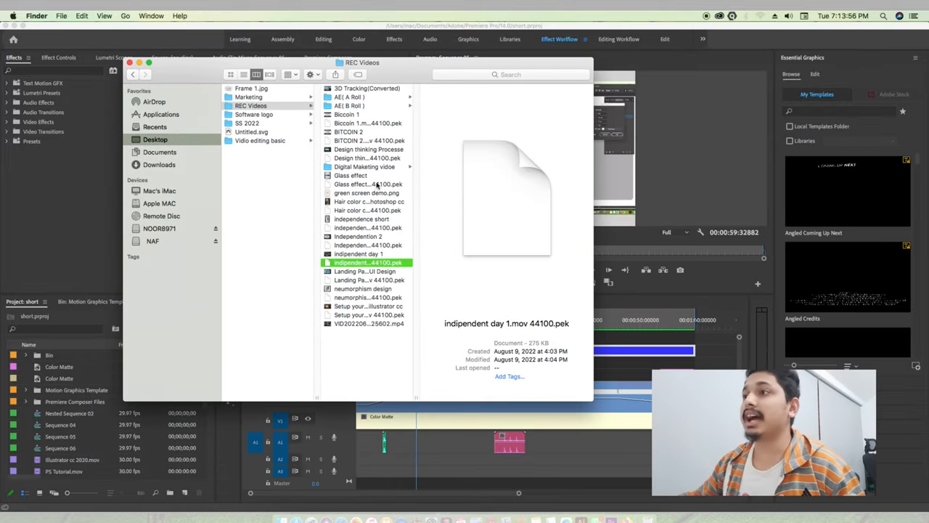
{"action": "left_click", "coordinate": [350, 175]}
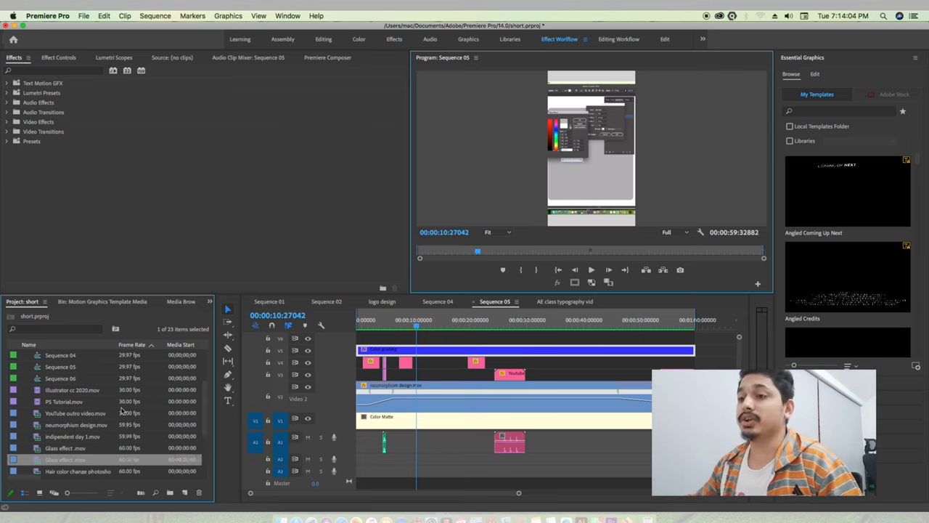
{"action": "mouse_move", "coordinate": [72, 390]}
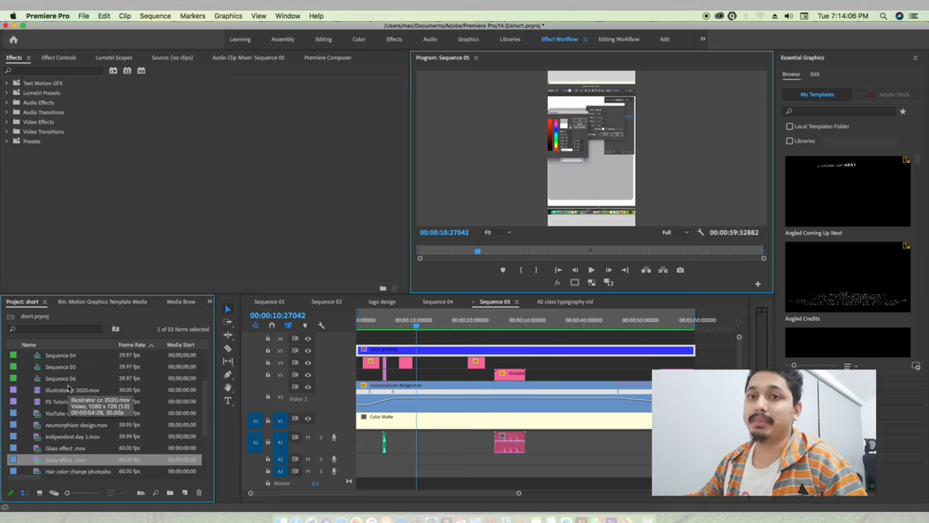
{"action": "mouse_move", "coordinate": [502, 269]}
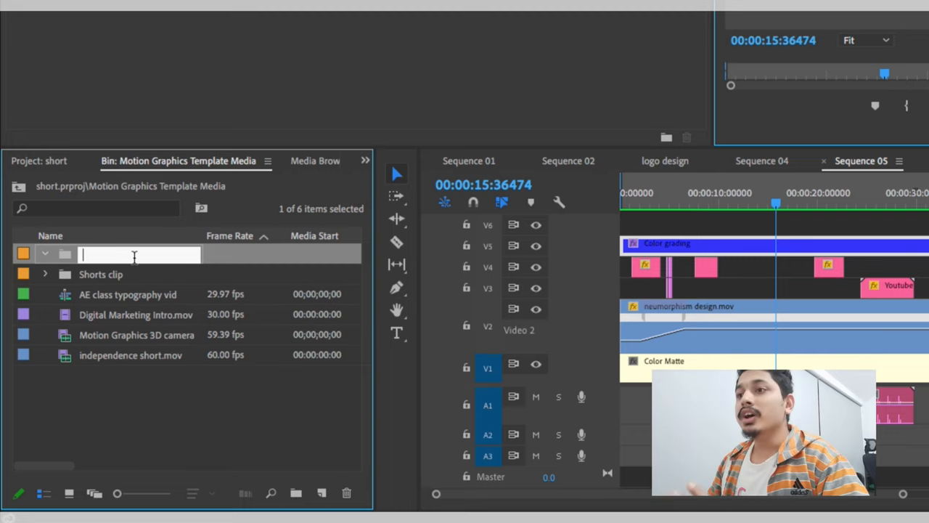
- Name the new bin 'after effect' inside Motion Graphics Template Media
{"action": "type", "text": "after effect"}
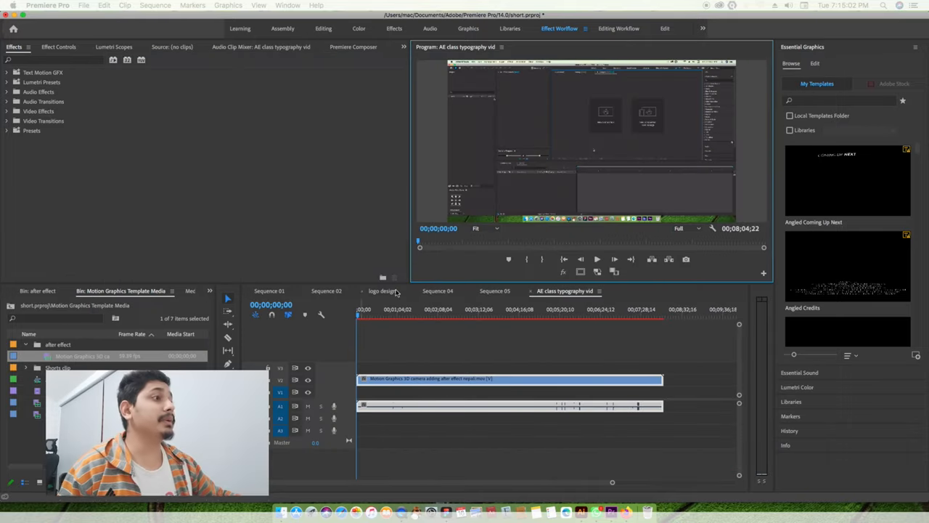
- Toggle Safe Margins on the Program Monitor and add its button via the Button Editor
{"action": "left_click", "coordinate": [486, 328]}
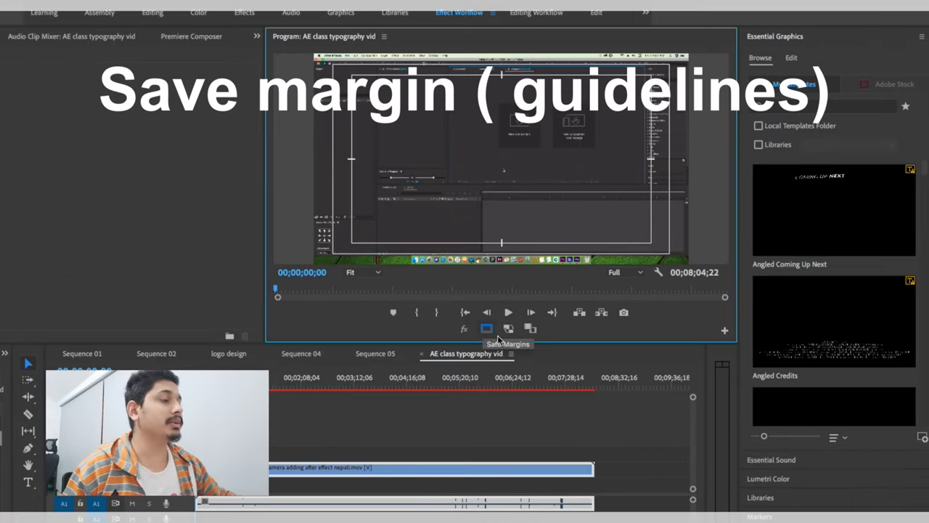
{"action": "left_click", "coordinate": [487, 328]}
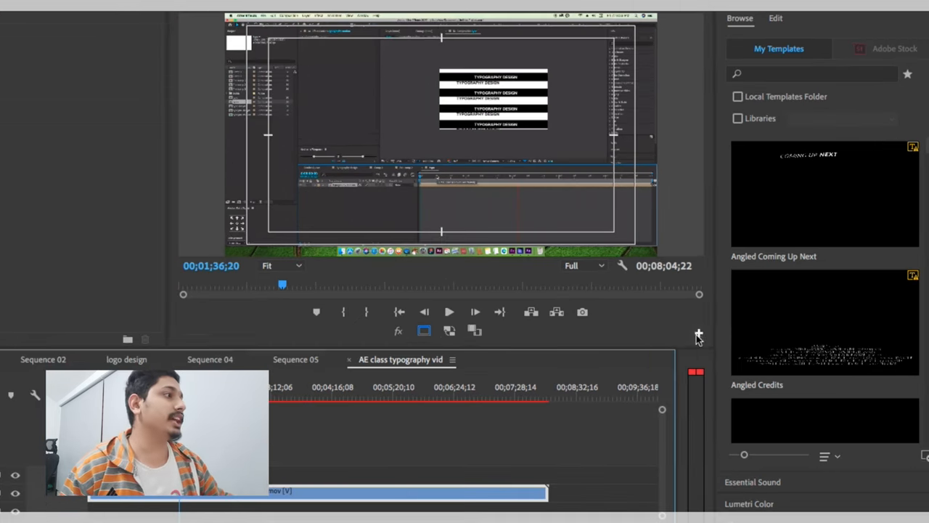
{"action": "left_click", "coordinate": [698, 333]}
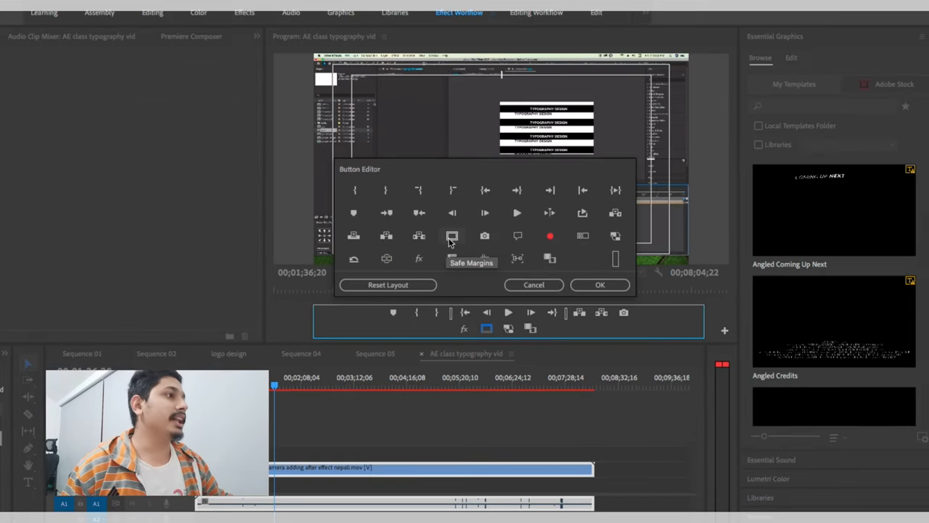
{"action": "left_click", "coordinate": [599, 284]}
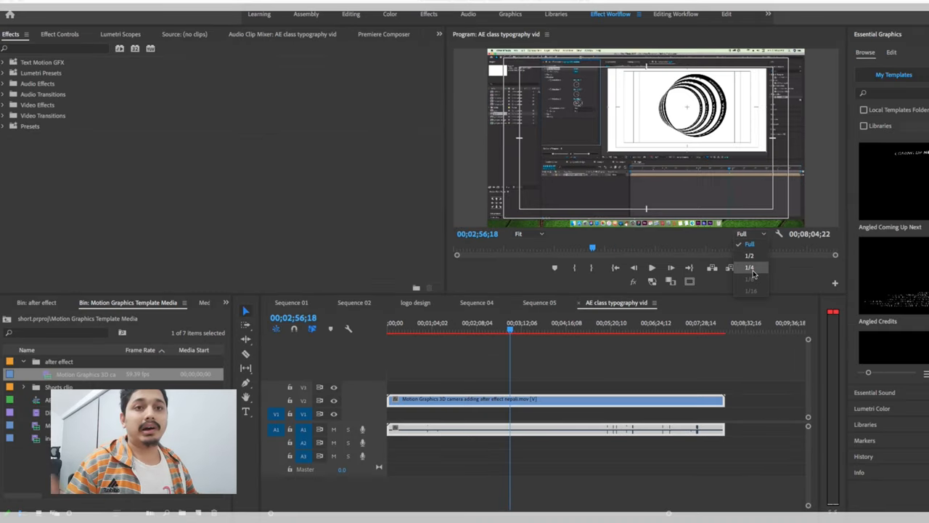
- Set Program Monitor playback resolution to 1/4 and scrub the sequence to around four minutes
{"action": "left_click", "coordinate": [749, 268]}
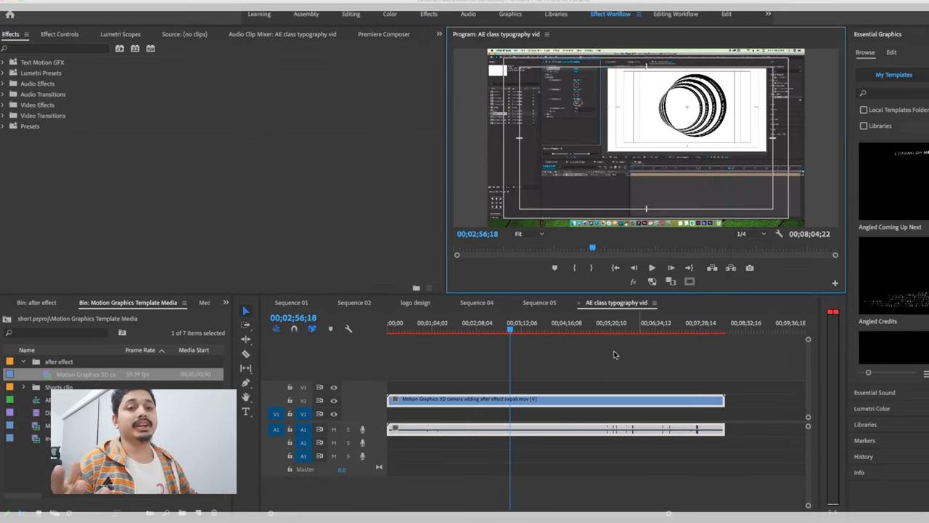
{"action": "left_click", "coordinate": [526, 330]}
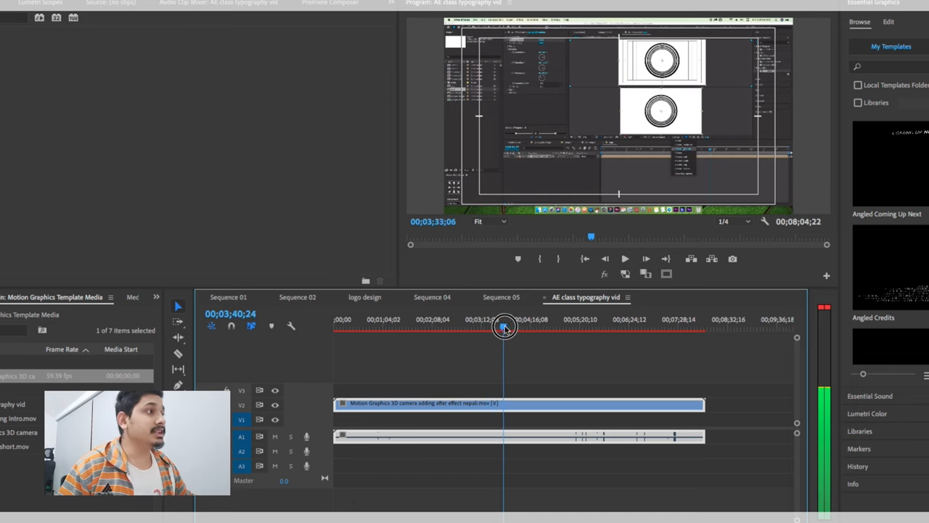
{"action": "left_click", "coordinate": [625, 258]}
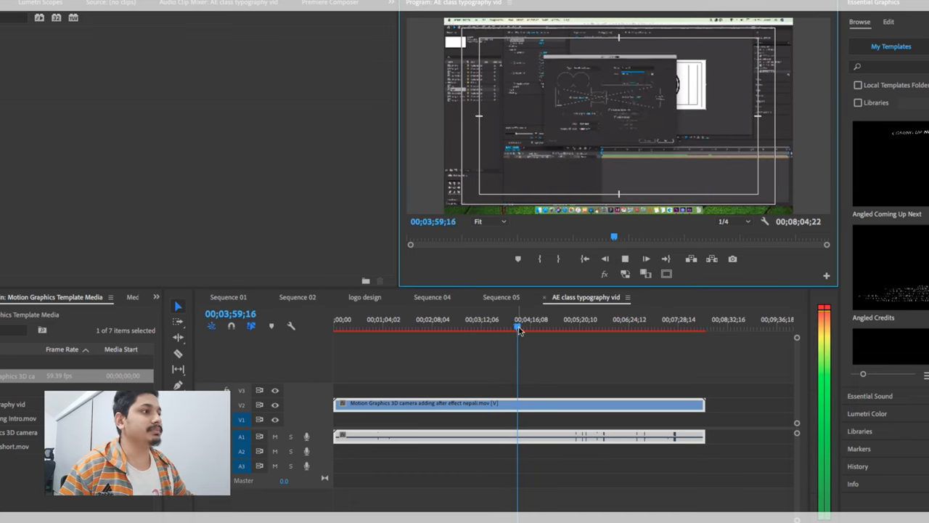
{"action": "left_click_drag", "start_coordinate": [518, 330], "coordinate": [549, 330]}
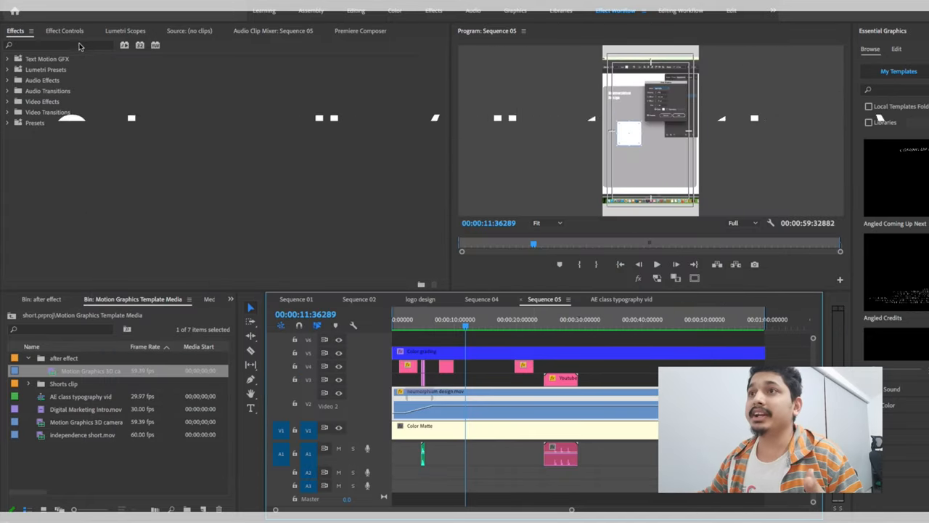
- Create an Adjustment Layer and stretch it across the whole of Sequence 05 on the top track
{"action": "type", "text": "color"}
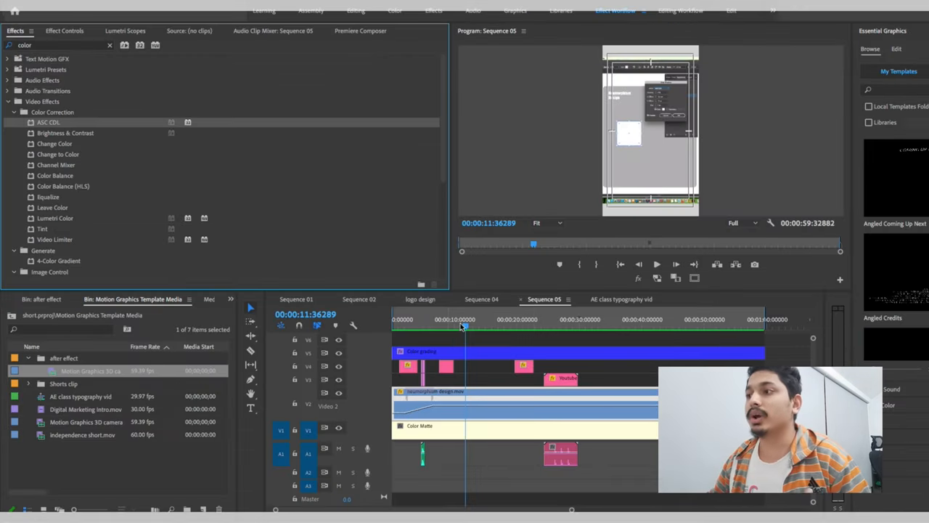
{"action": "left_click", "coordinate": [405, 319]}
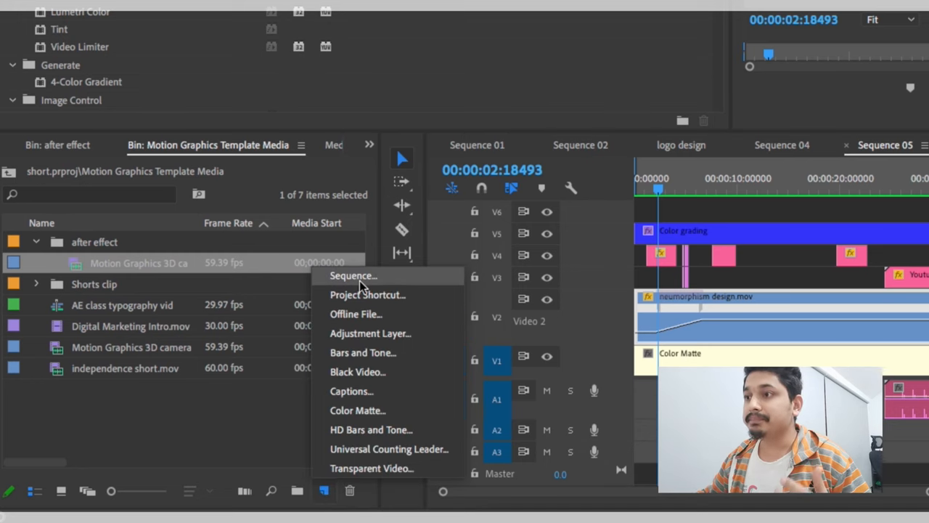
{"action": "mouse_move", "coordinate": [371, 333]}
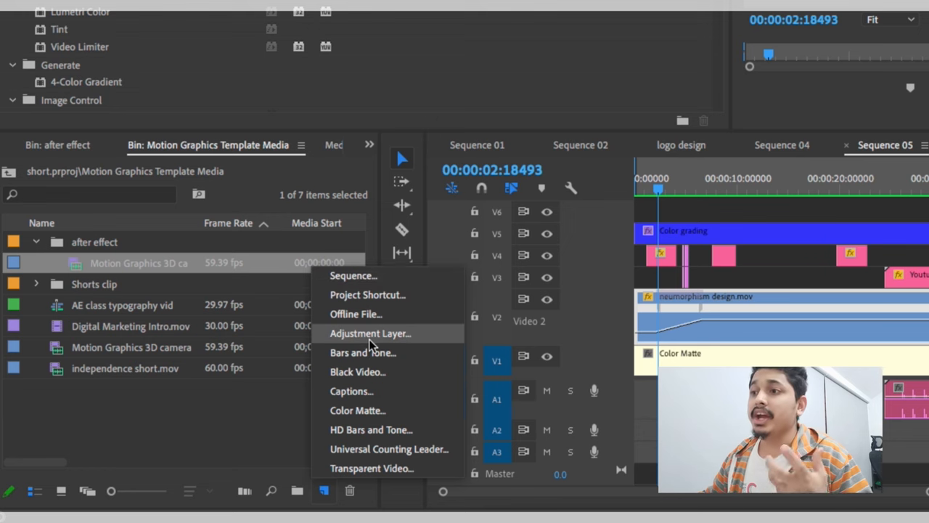
{"action": "left_click", "coordinate": [370, 333]}
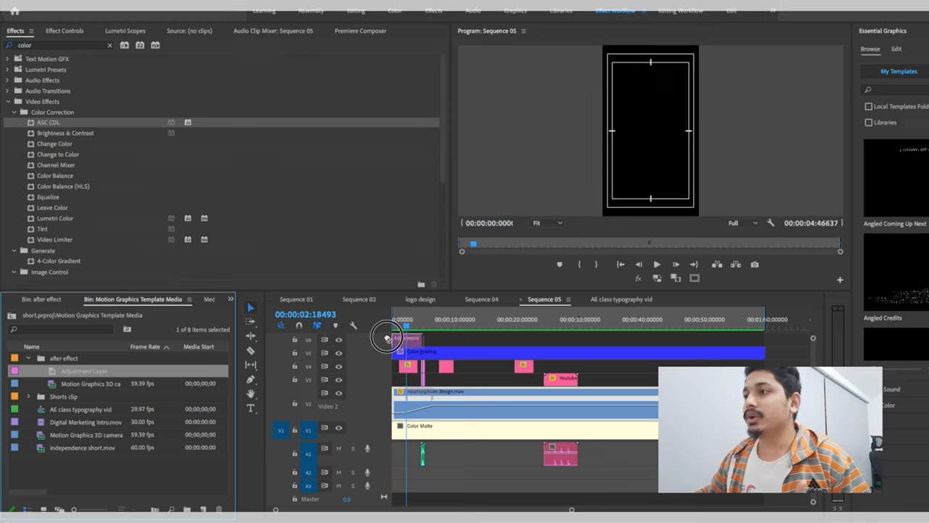
{"action": "left_click_drag", "start_coordinate": [387, 336], "coordinate": [666, 340]}
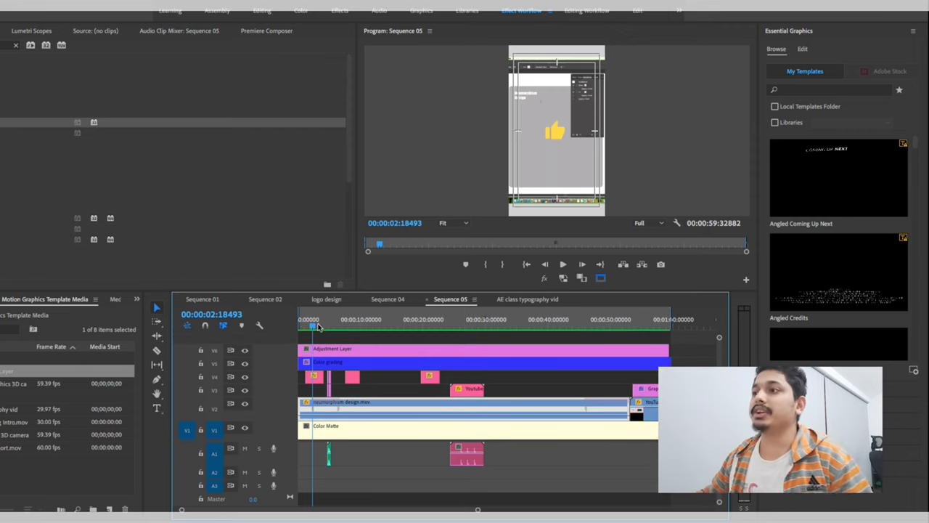
{"action": "left_click_drag", "start_coordinate": [312, 326], "coordinate": [354, 327]}
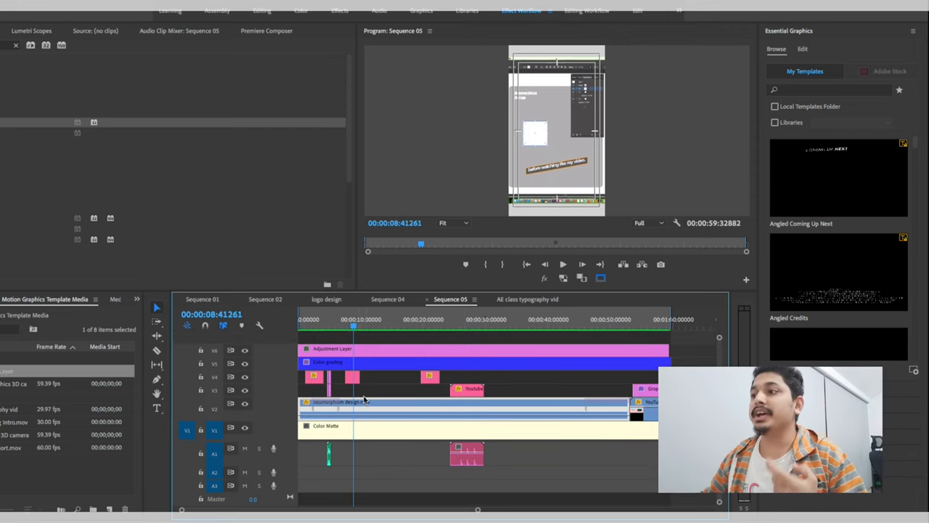
{"action": "mouse_move", "coordinate": [366, 403]}
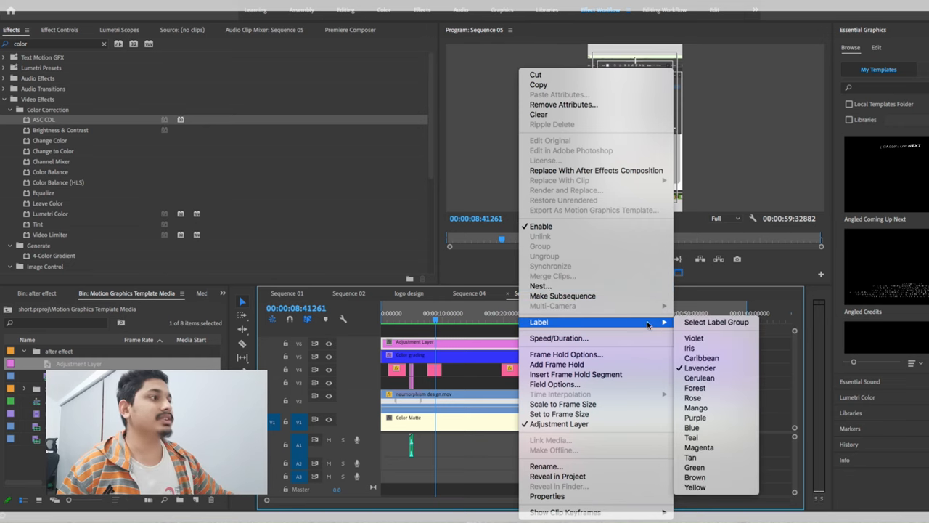
- Give the adjustment layer a tan label colour and start renaming the clip
{"action": "key", "text": "ctrl+s"}
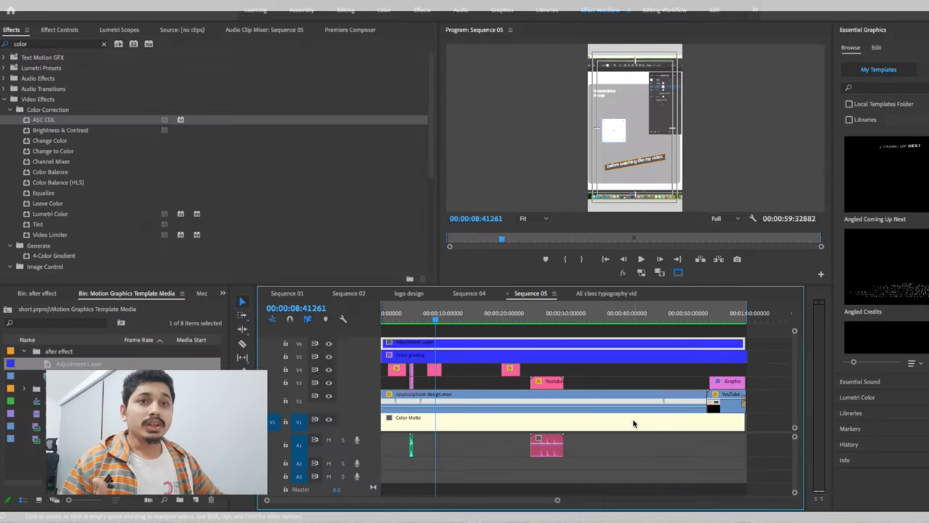
{"action": "mouse_move", "coordinate": [634, 423]}
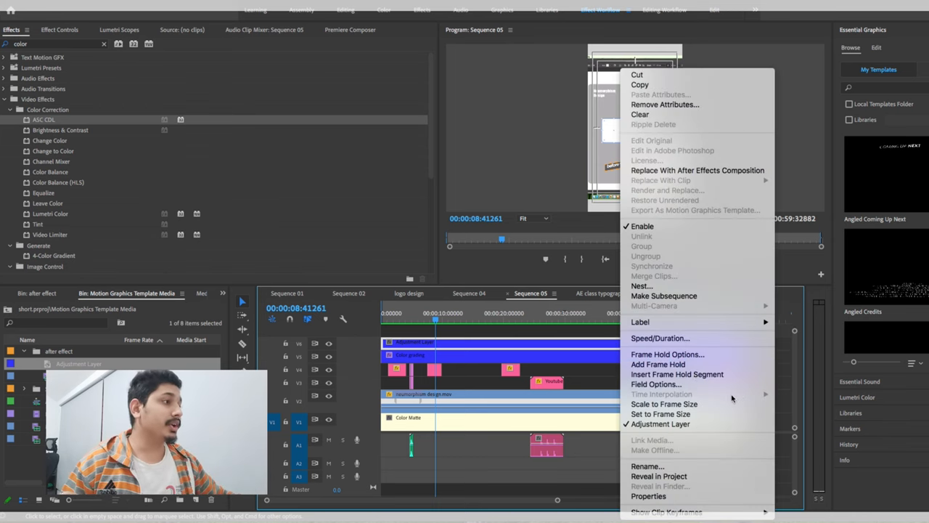
{"action": "mouse_move", "coordinate": [640, 322]}
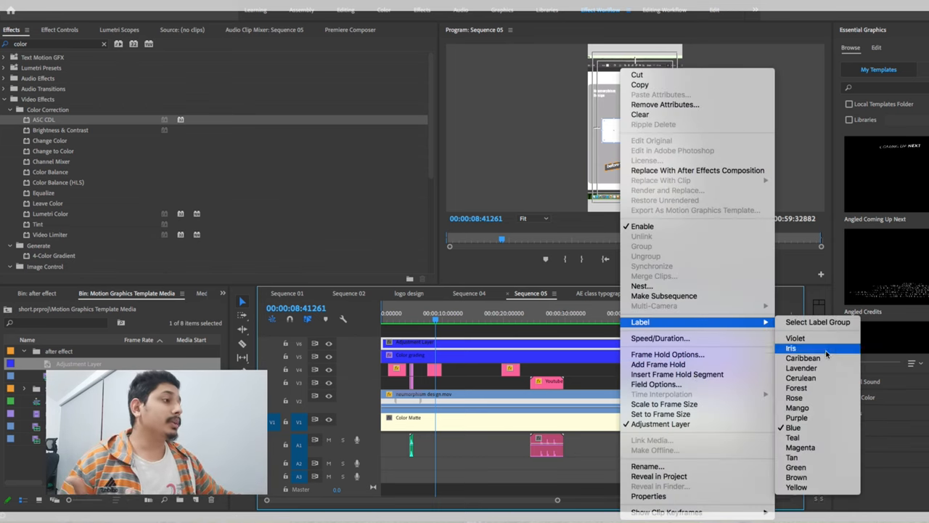
{"action": "left_click", "coordinate": [790, 347]}
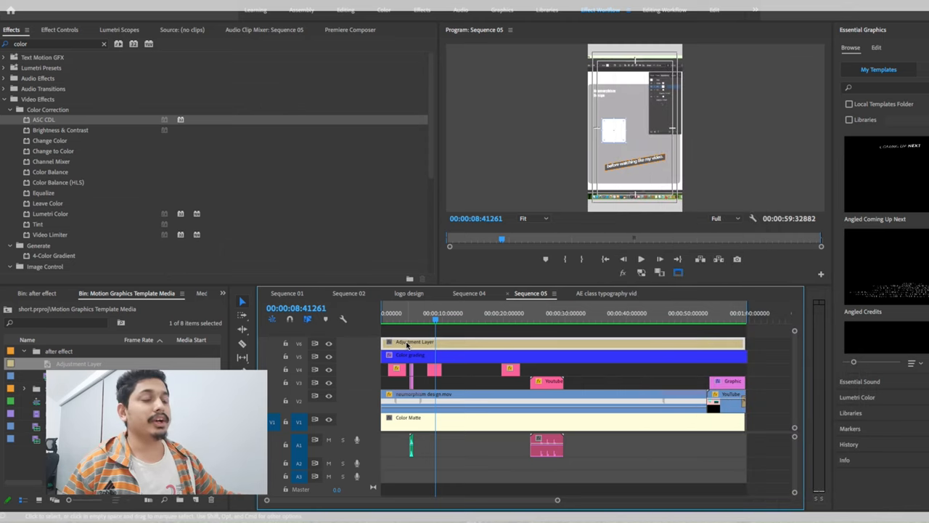
{"action": "right_click", "coordinate": [407, 342]}
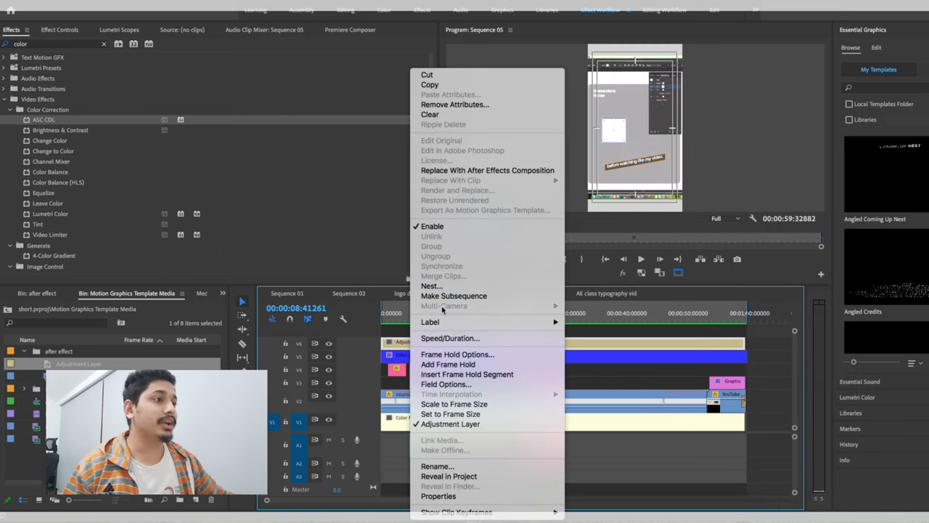
{"action": "left_click", "coordinate": [437, 466]}
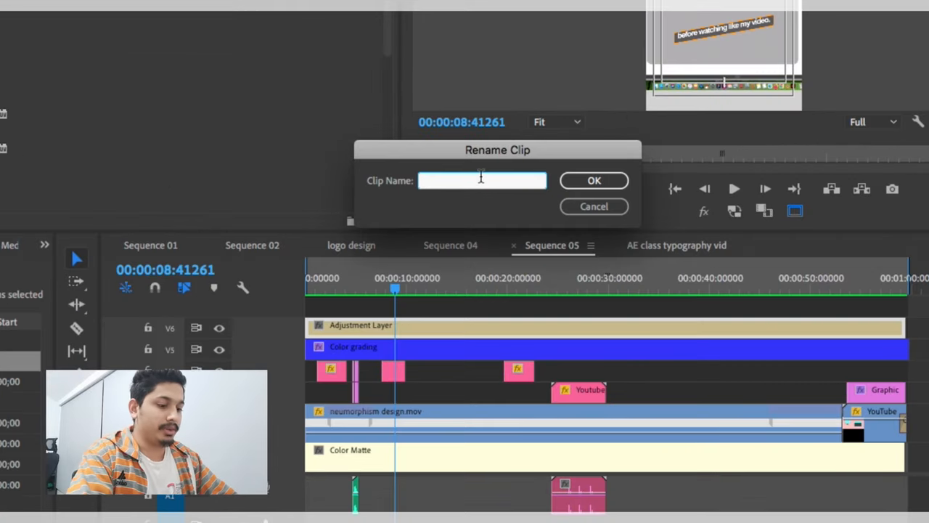
- Rename the adjustment layer clip to 'AI tutorial' and confirm
{"action": "type", "text": "AI tut"}
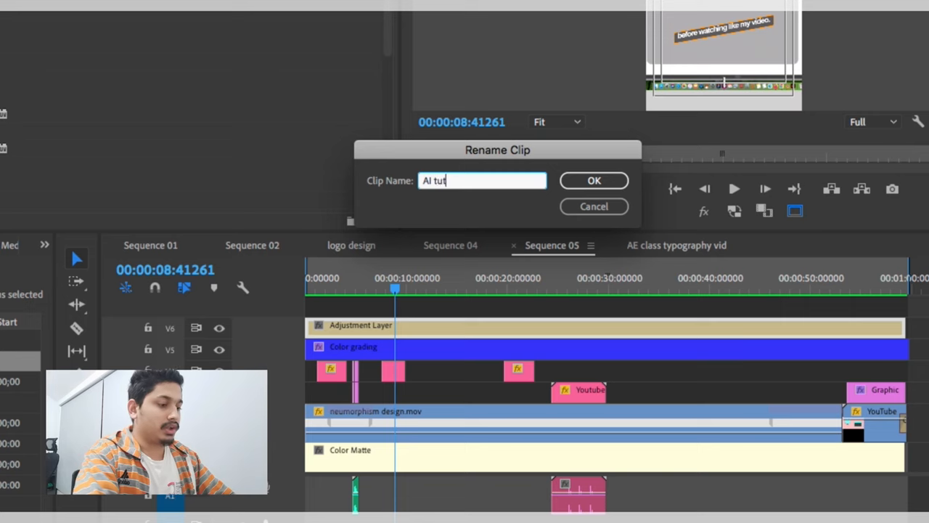
{"action": "type", "text": "orial"}
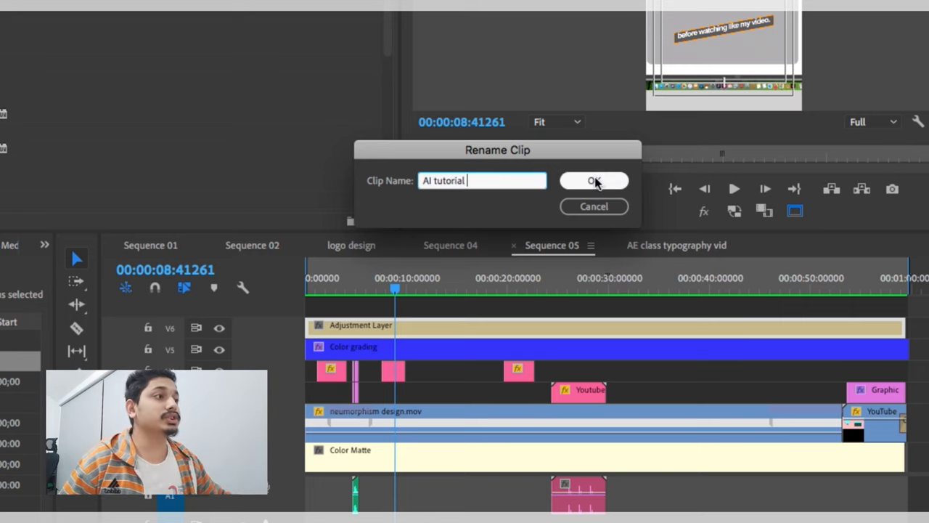
{"action": "left_click", "coordinate": [594, 180]}
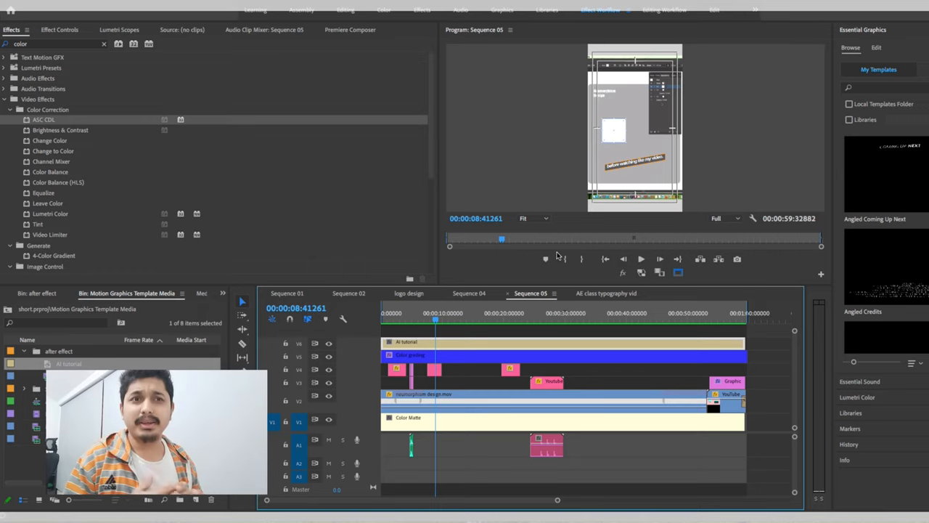